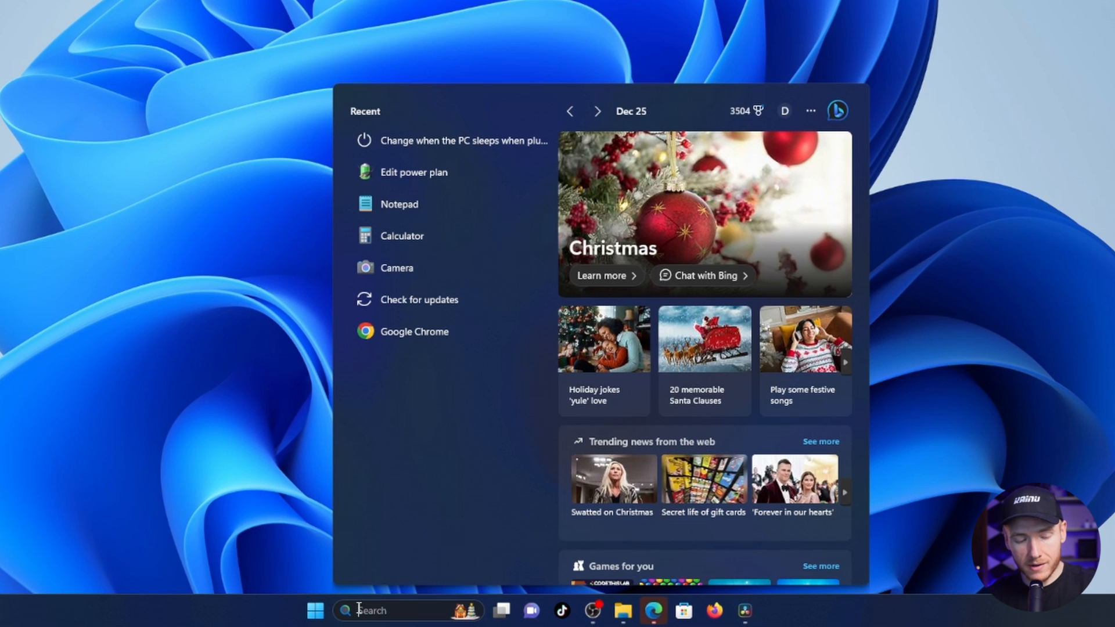
- Search Start for "sleep" to surface the plugged-in PC sleep setting
text(sleep)
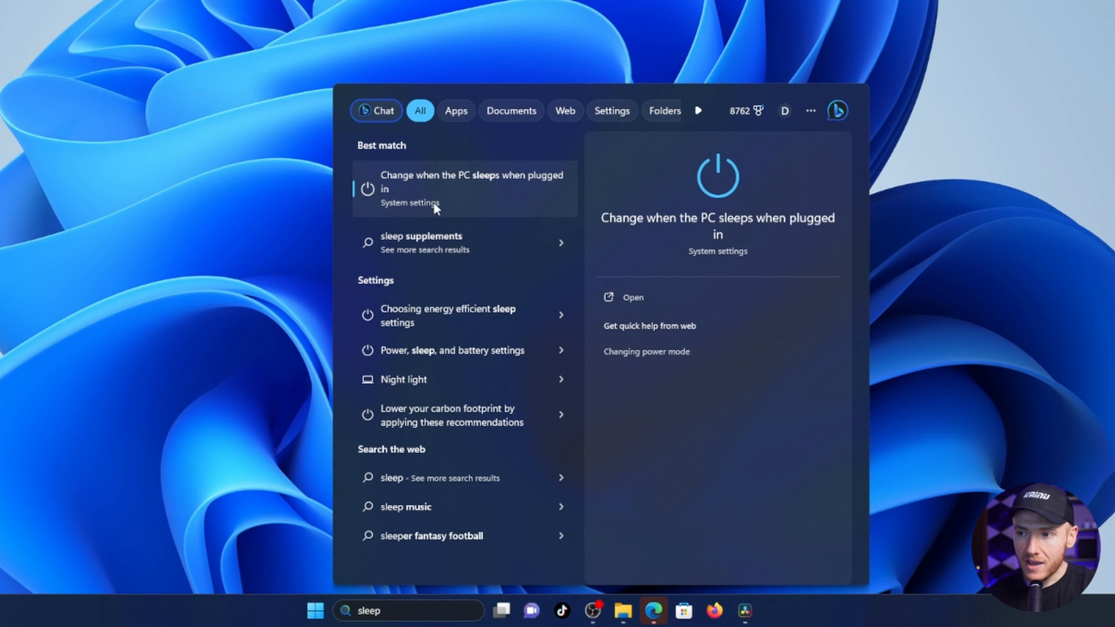
mouse_move(523, 188)
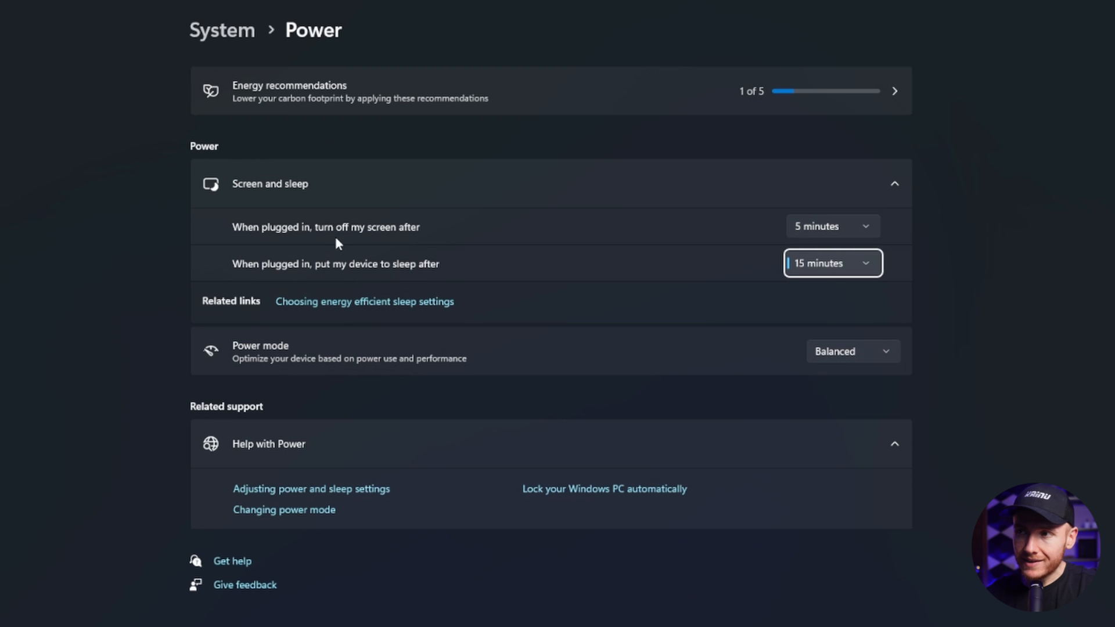
mouse_move(299, 268)
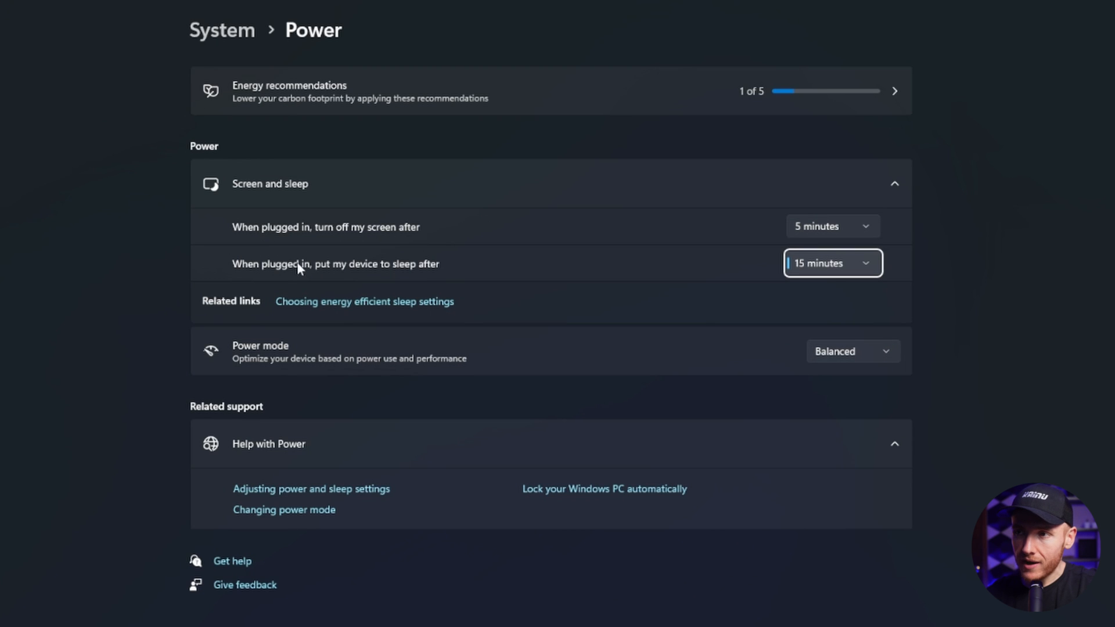
mouse_move(359, 278)
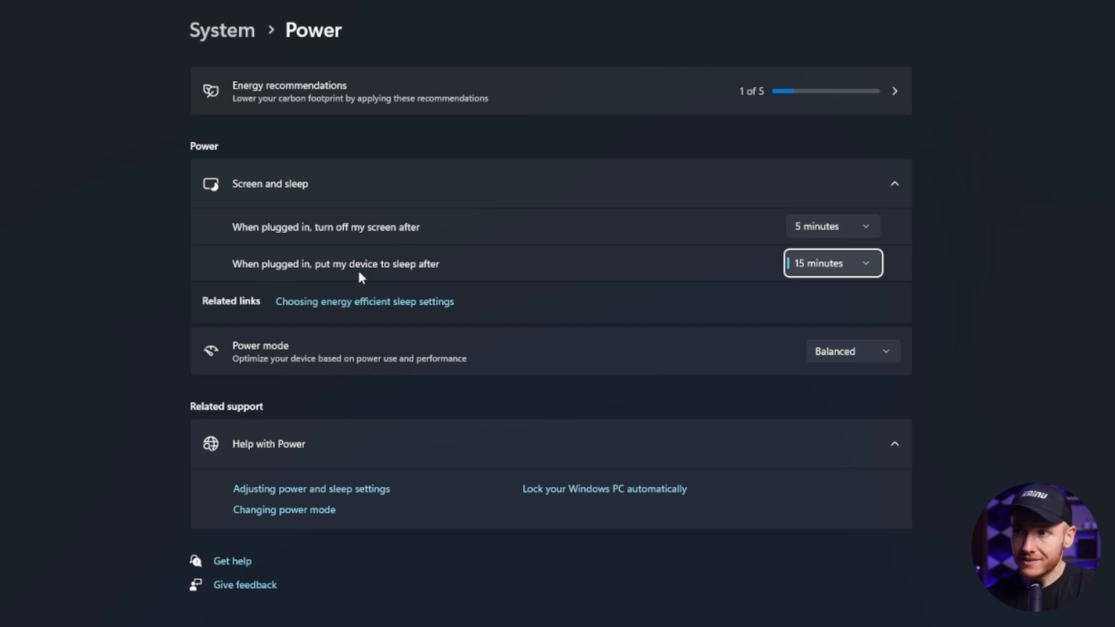
mouse_move(276, 254)
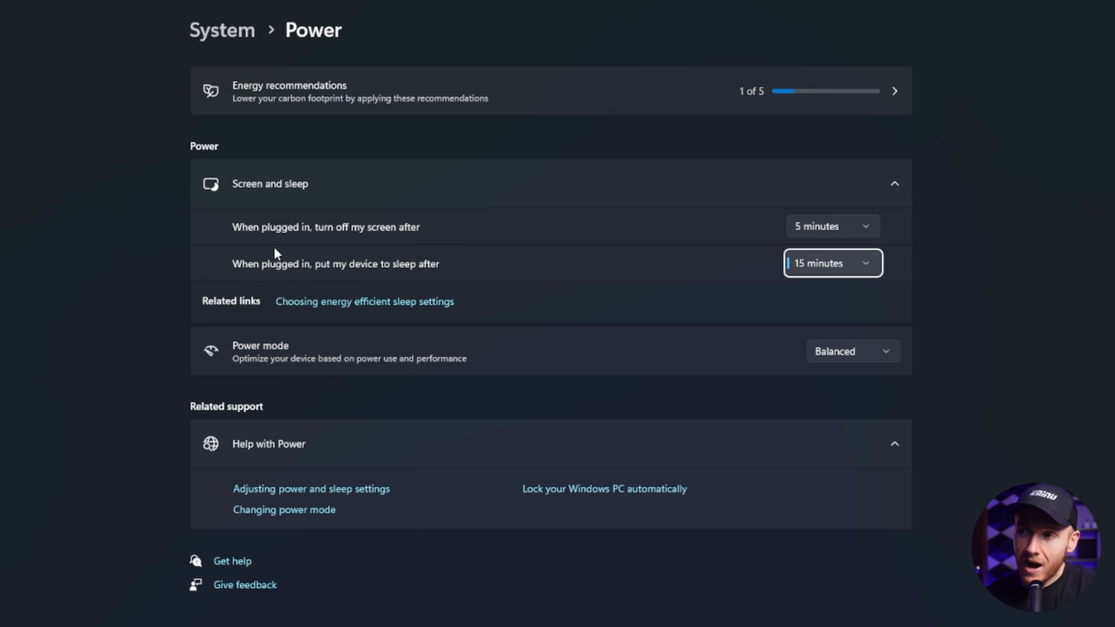
mouse_move(409, 235)
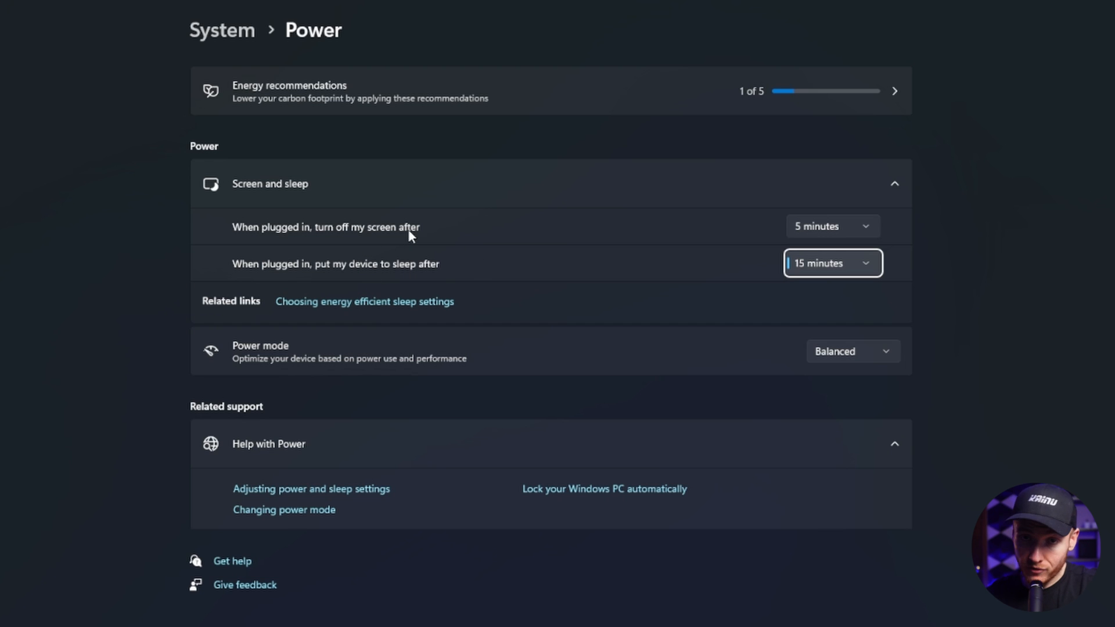
mouse_move(822, 236)
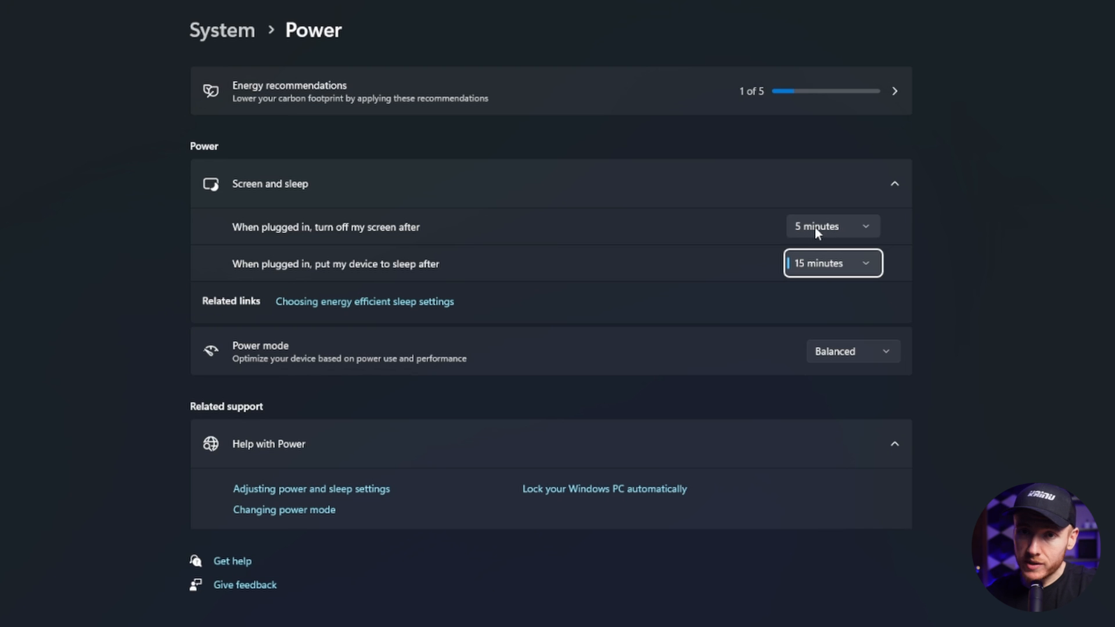
mouse_move(241, 240)
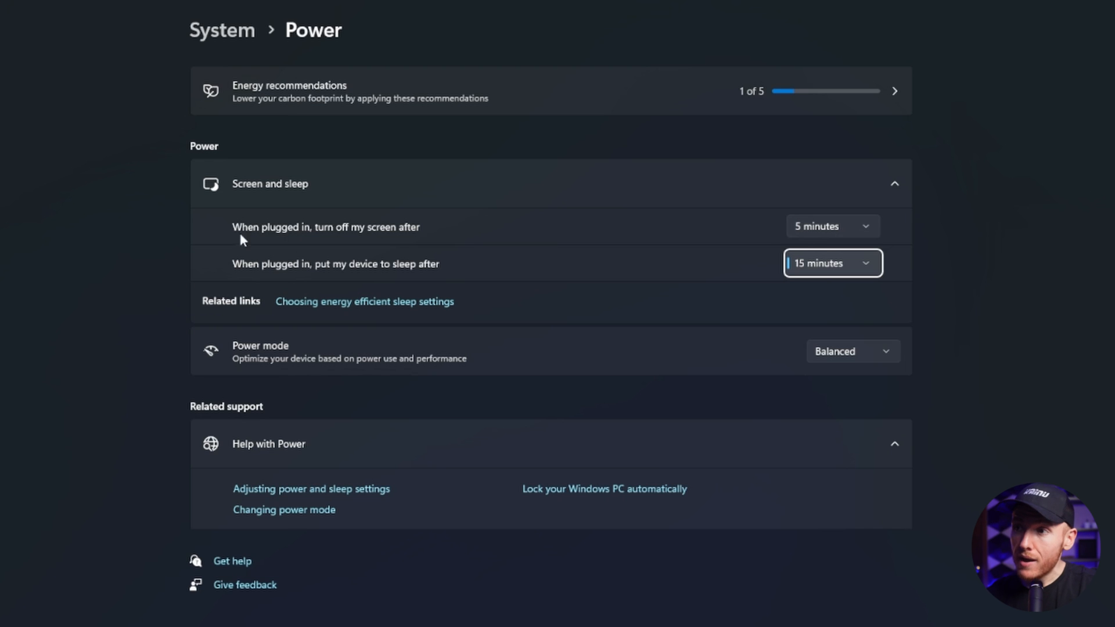
mouse_move(348, 277)
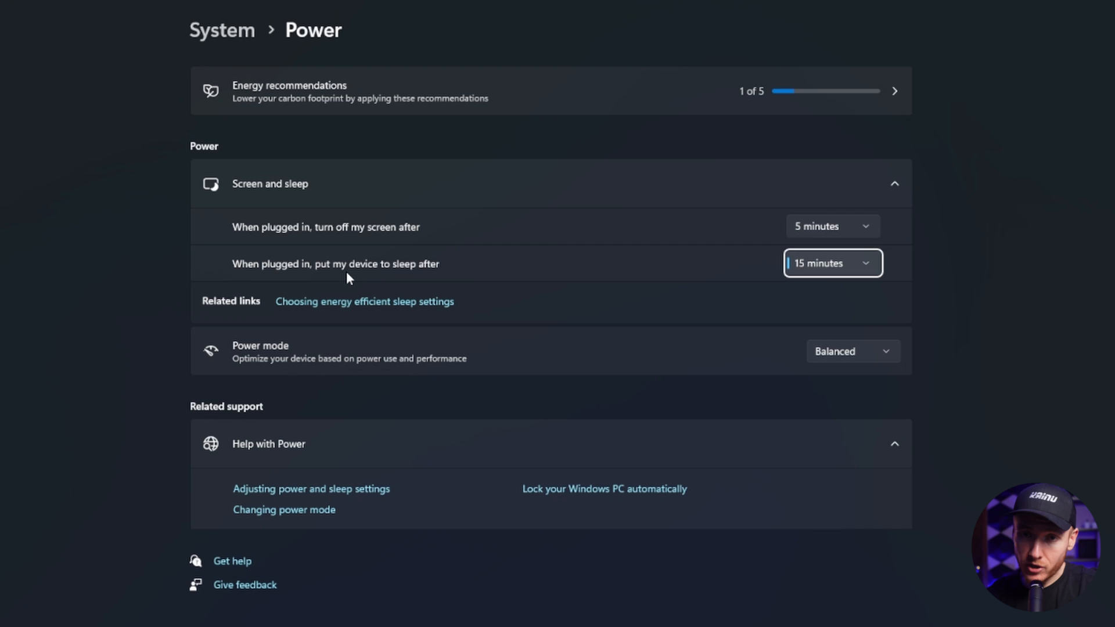
mouse_move(876, 279)
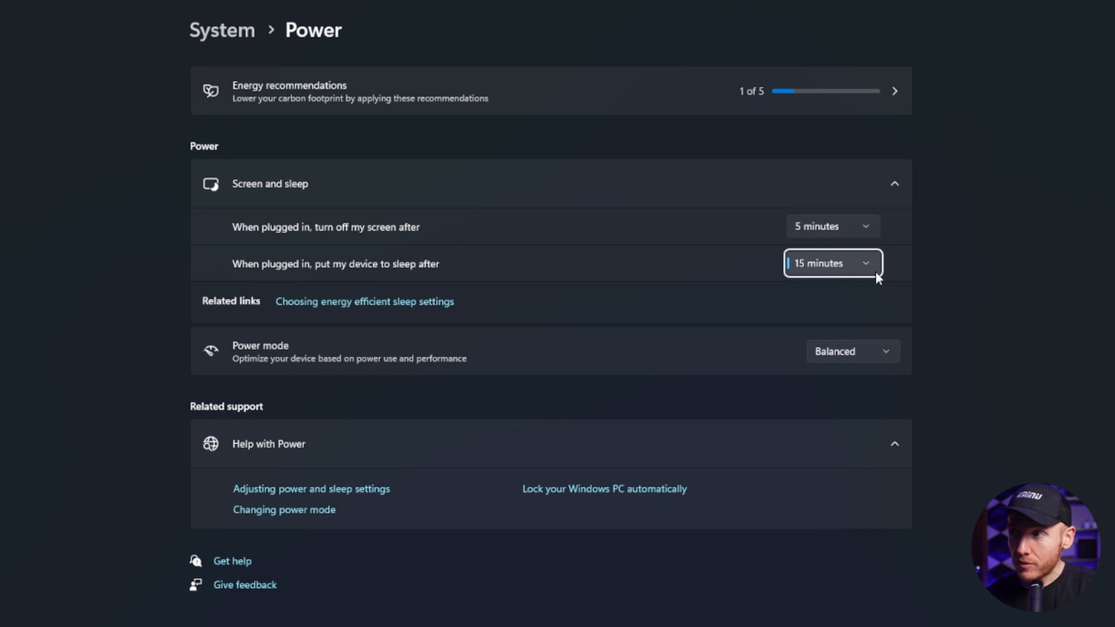
mouse_move(806, 238)
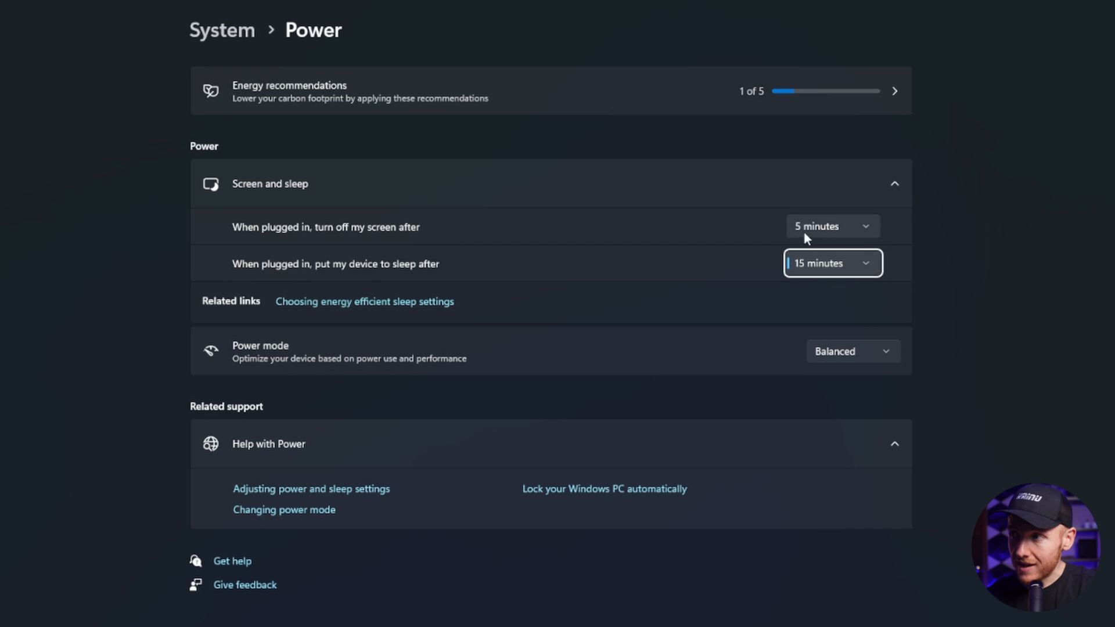
mouse_move(846, 233)
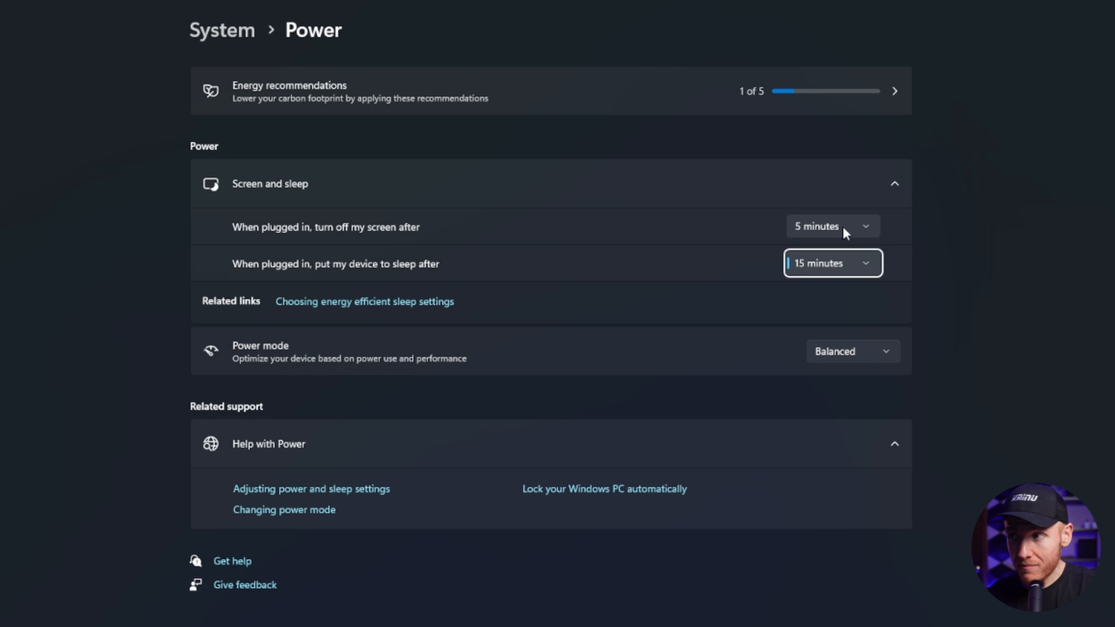
- Set plugged-in screen-off to 30 minutes and plugged-in sleep to 1 hour
click(831, 226)
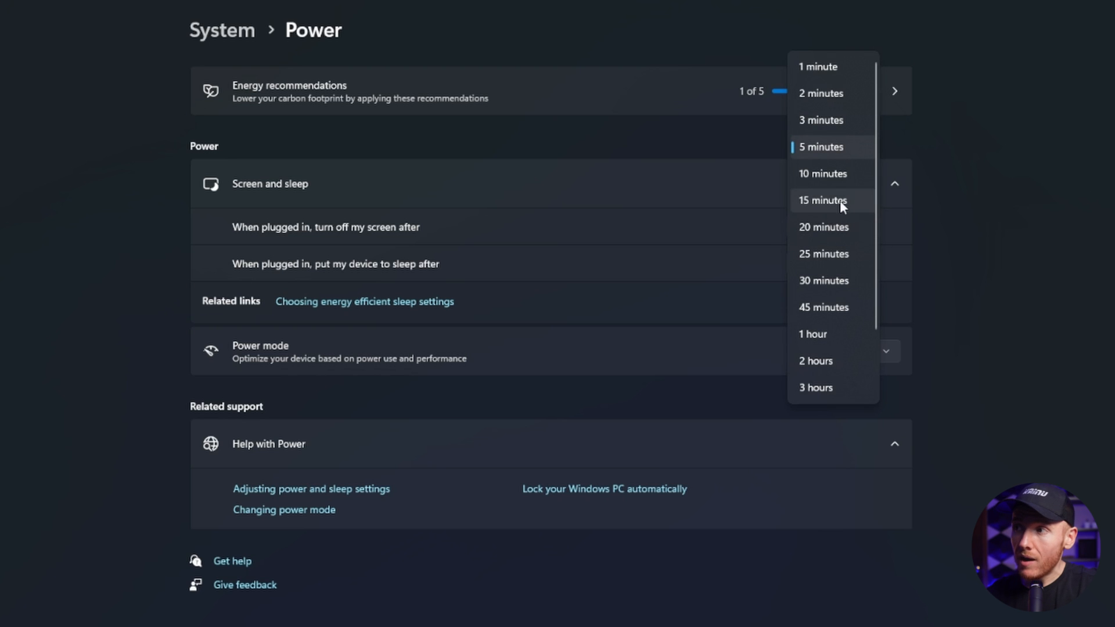
click(822, 279)
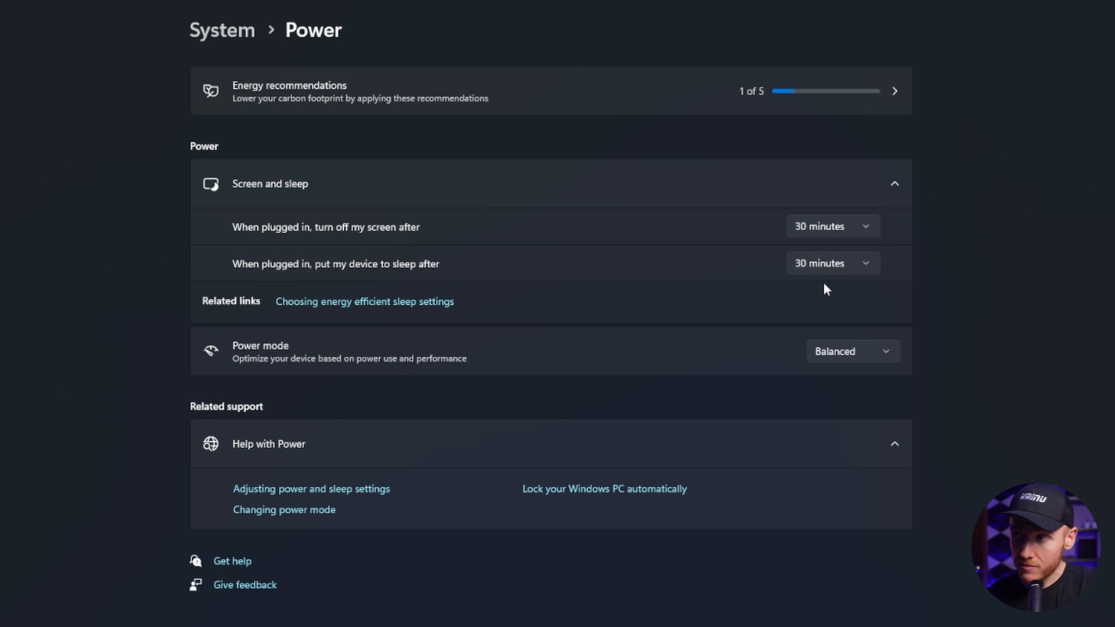
click(830, 263)
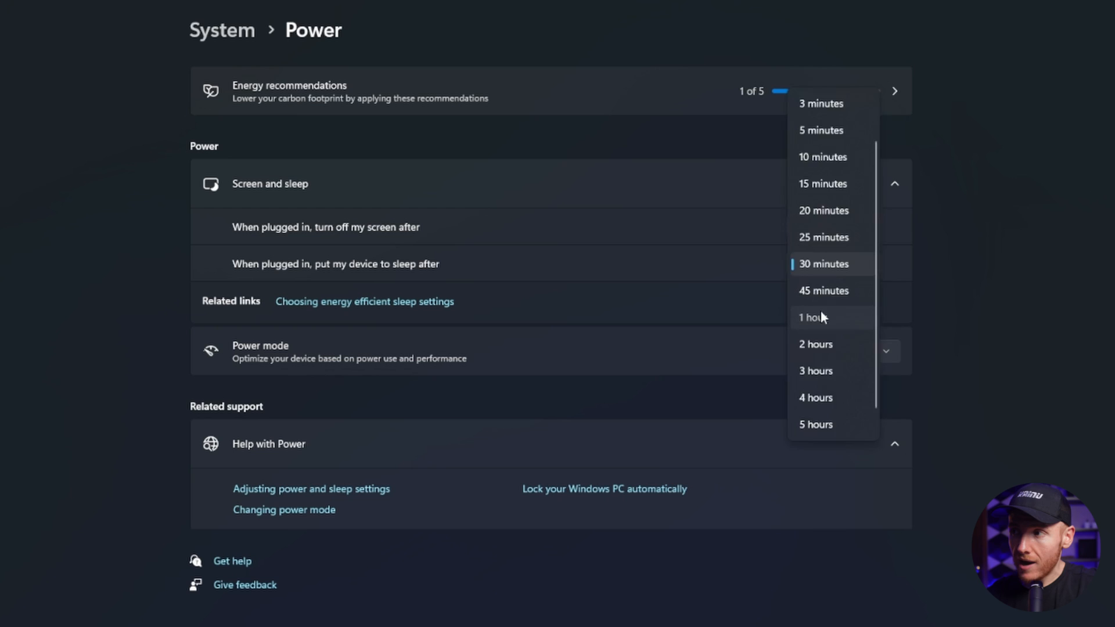
click(811, 317)
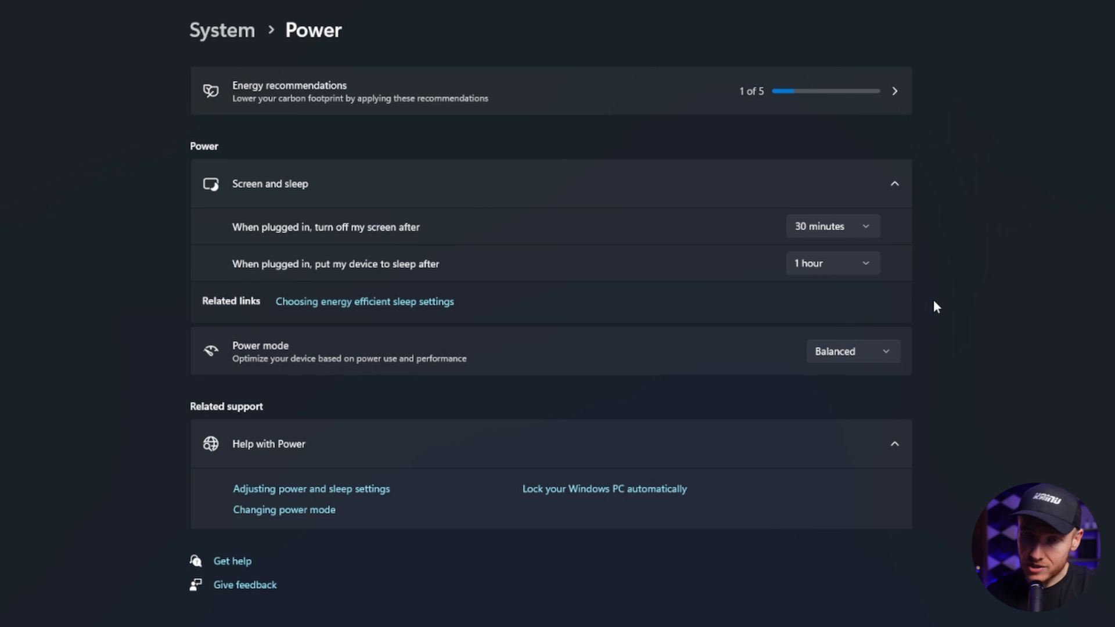